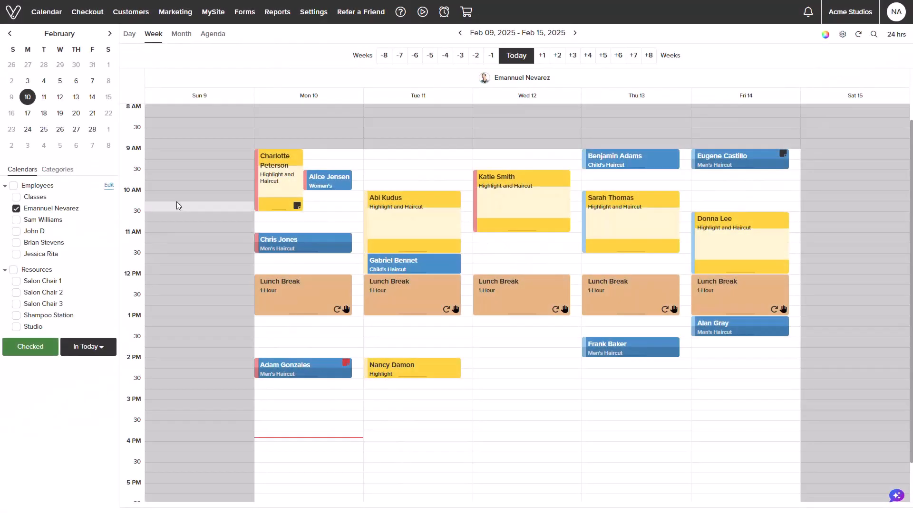
pyautogui.moveTo(313, 12)
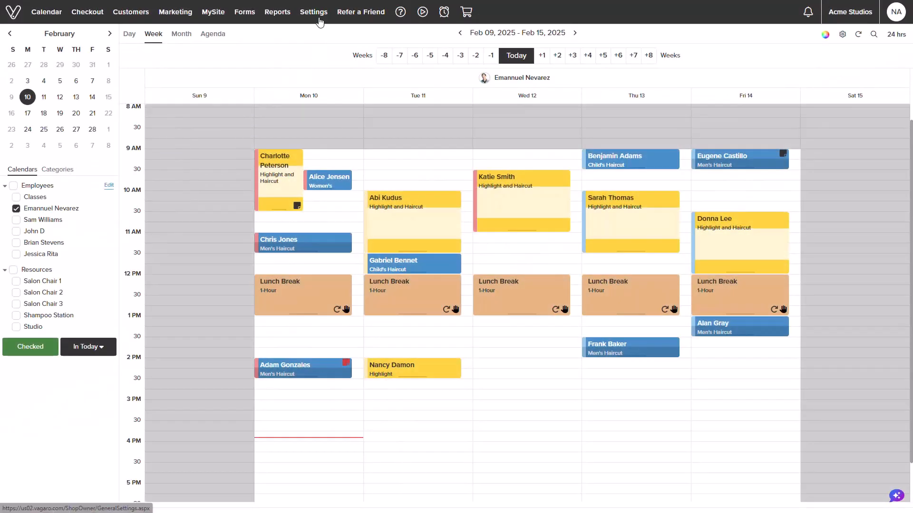
# Leave the calendar and go to All Settings, landing on the Notifications page.
pyautogui.click(313, 11)
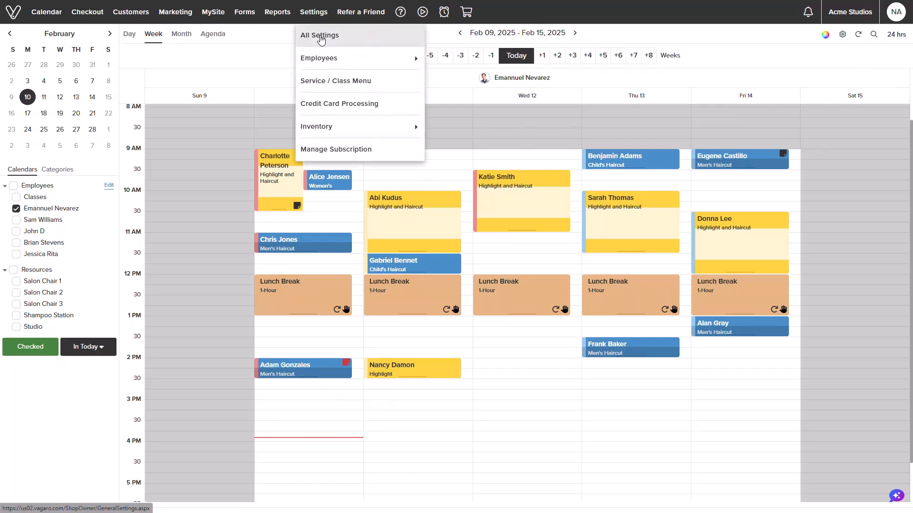
pyautogui.click(319, 35)
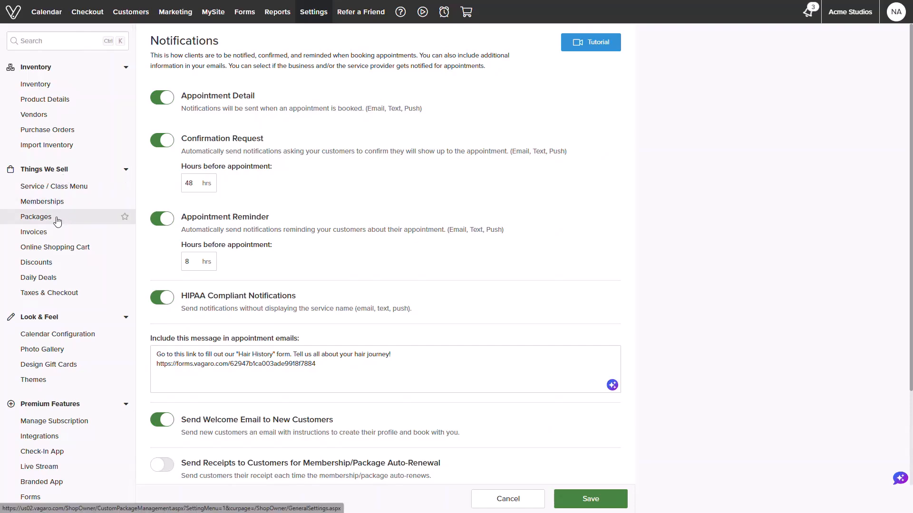
# Show the Packages page listing the five existing packages.
pyautogui.click(35, 217)
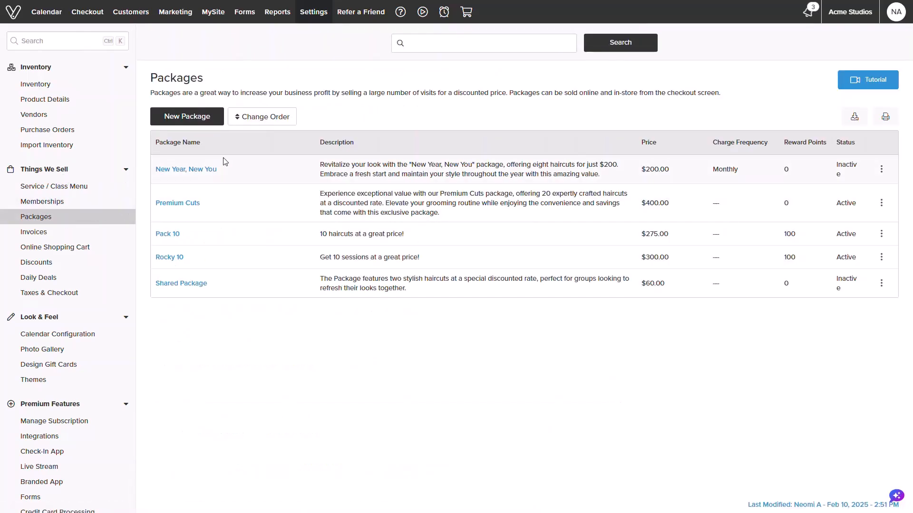
pyautogui.moveTo(220, 282)
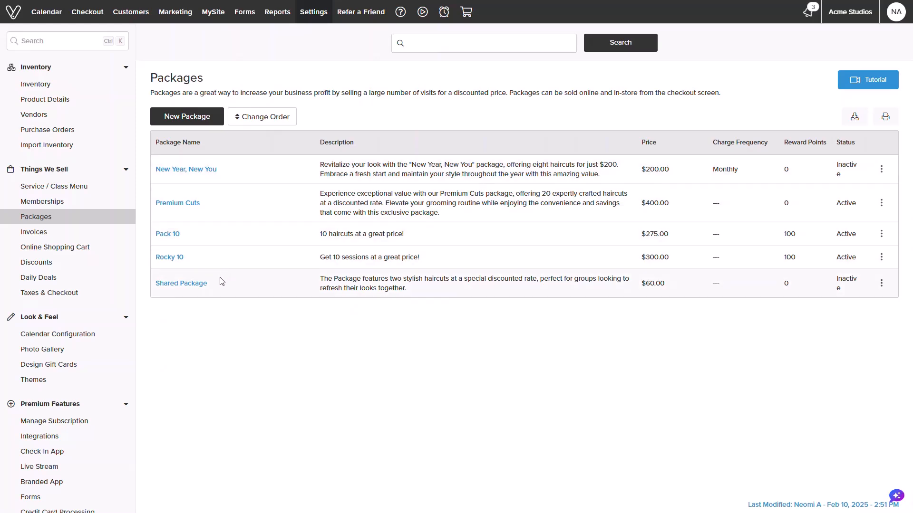
pyautogui.moveTo(223, 267)
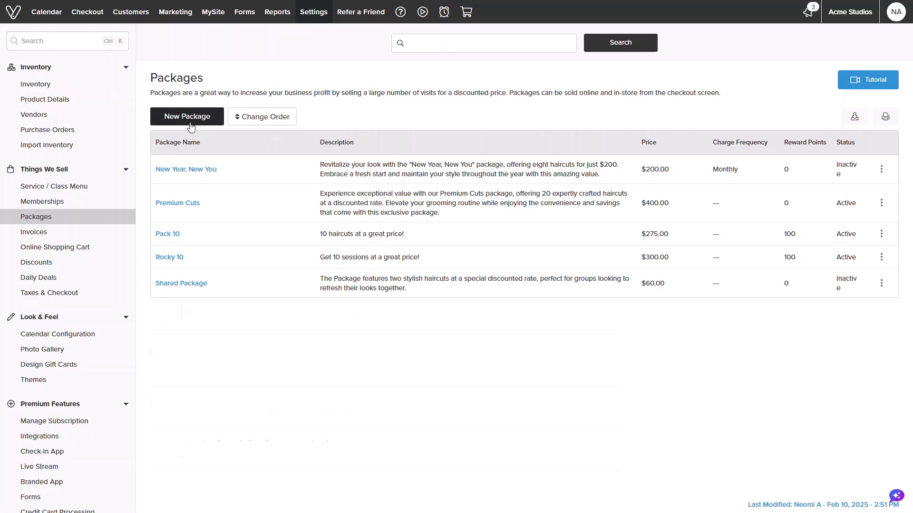
# Create 'Valentine's Couple's Package' with an AI-enhanced couples description and a 75.00 price.
pyautogui.click(187, 116)
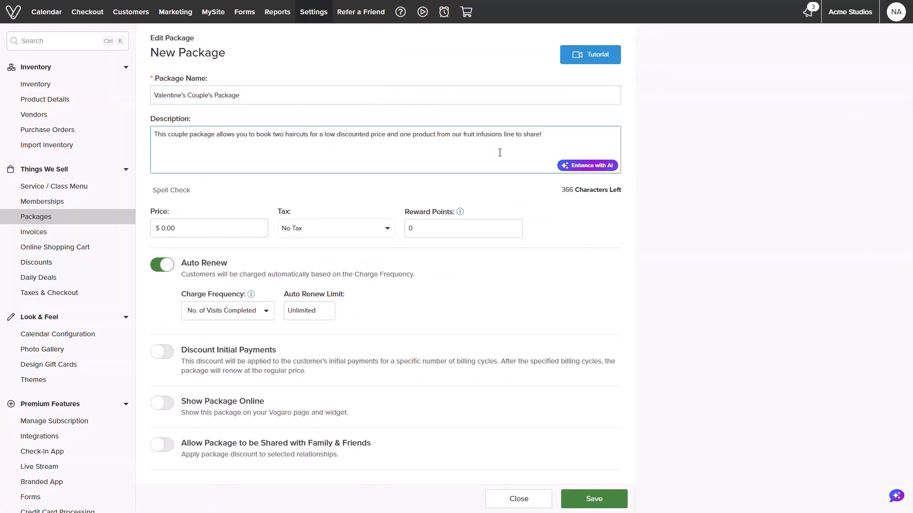
pyautogui.click(588, 166)
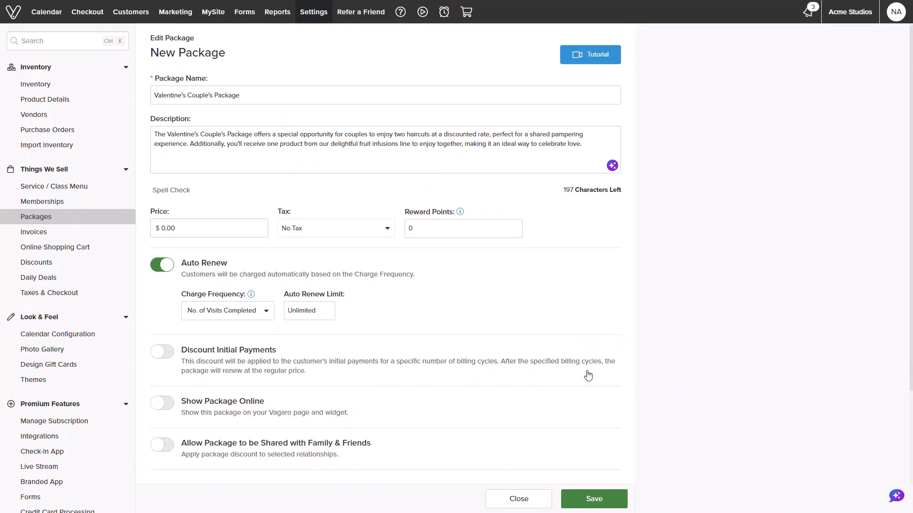
pyautogui.moveTo(194, 264)
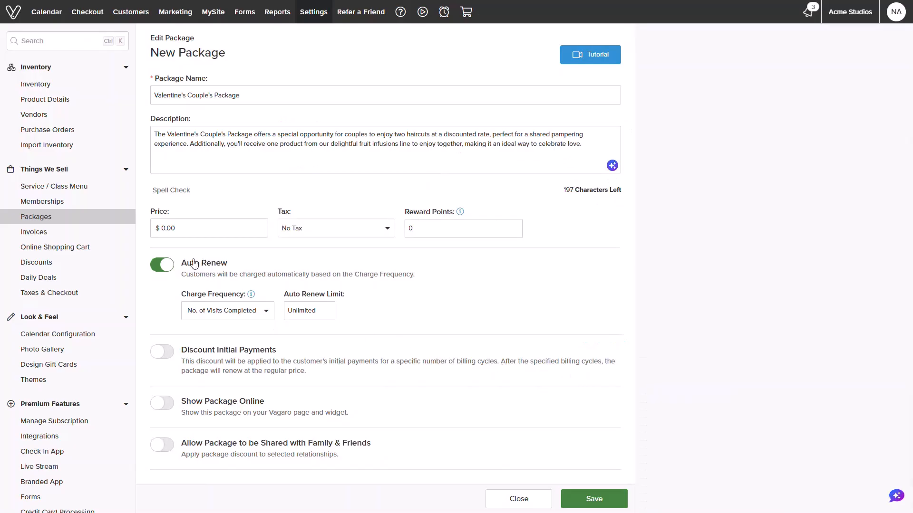
pyautogui.write('75.00')
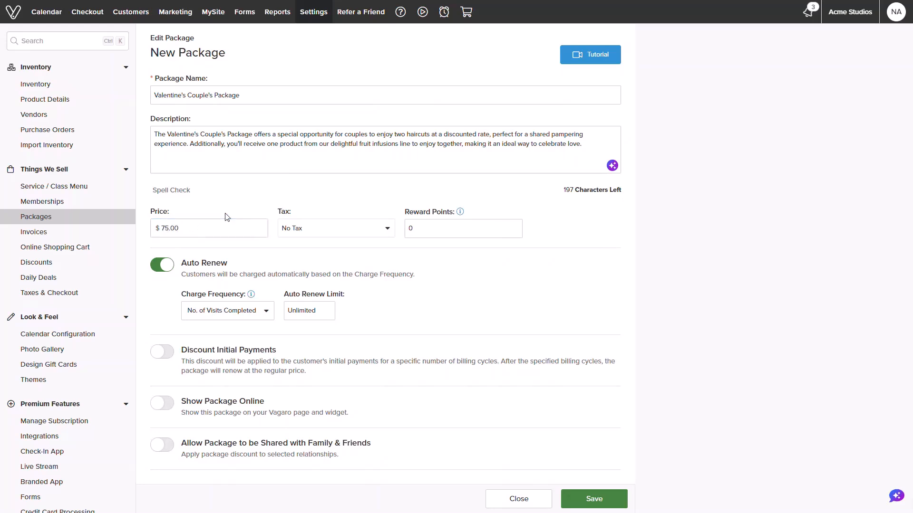
pyautogui.click(463, 229)
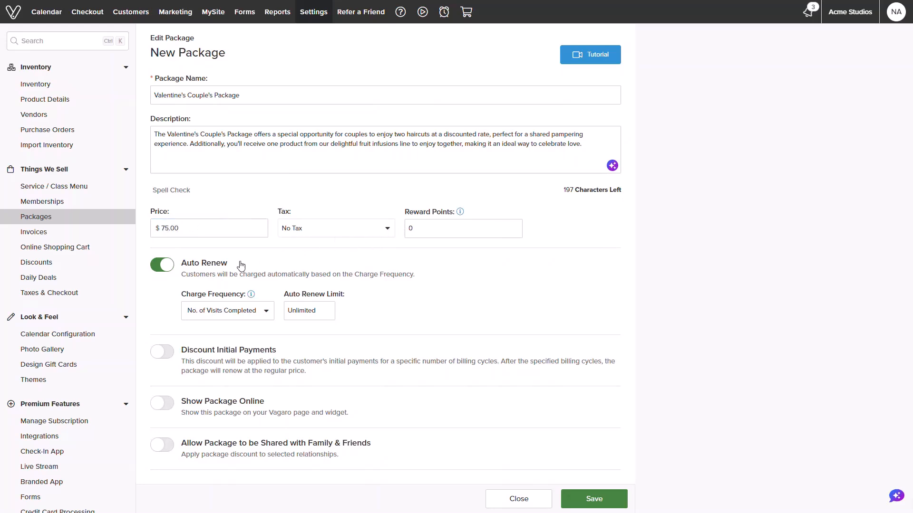
pyautogui.moveTo(222, 273)
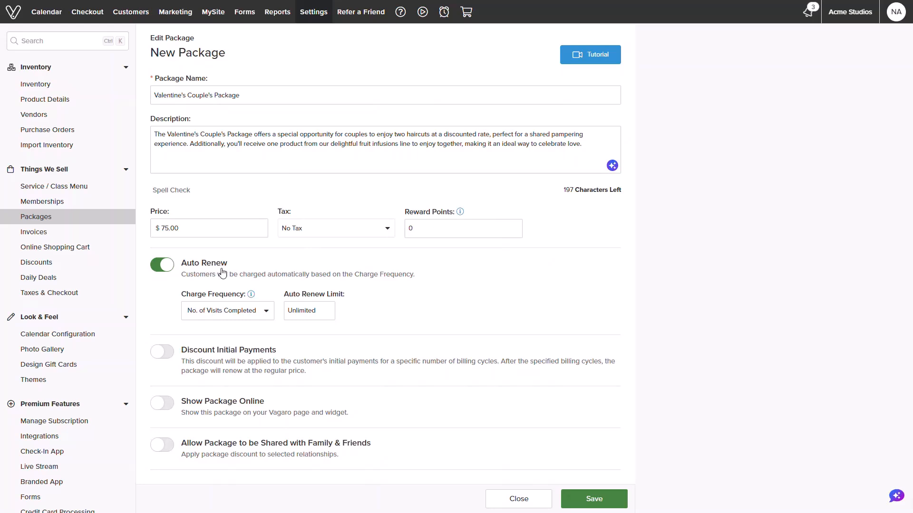
pyautogui.click(226, 310)
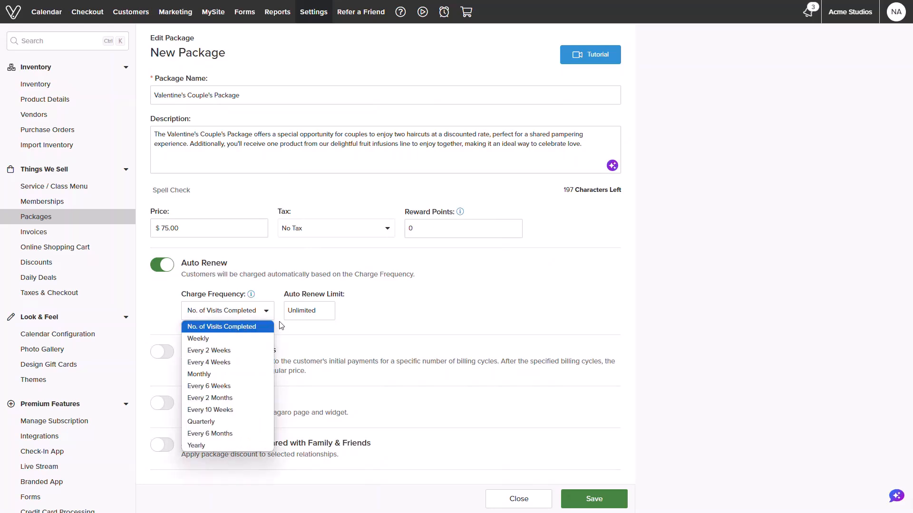
pyautogui.click(309, 310)
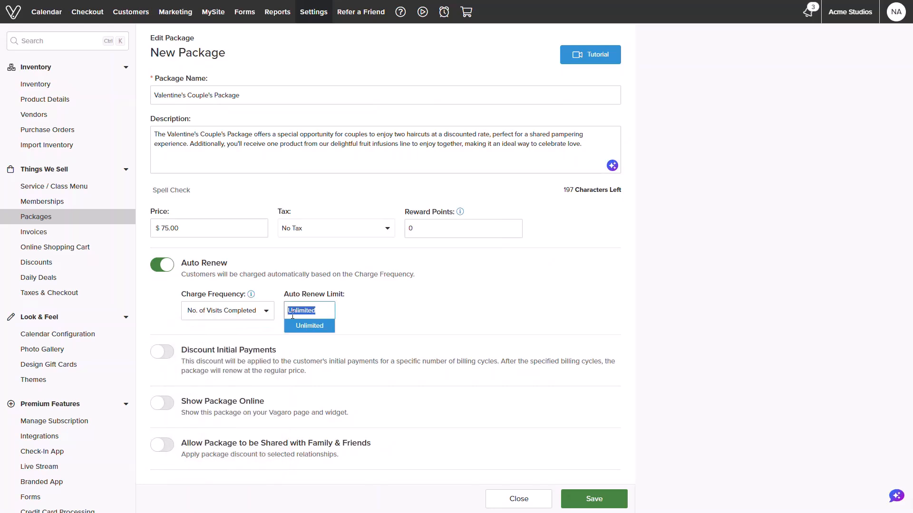
pyautogui.click(309, 325)
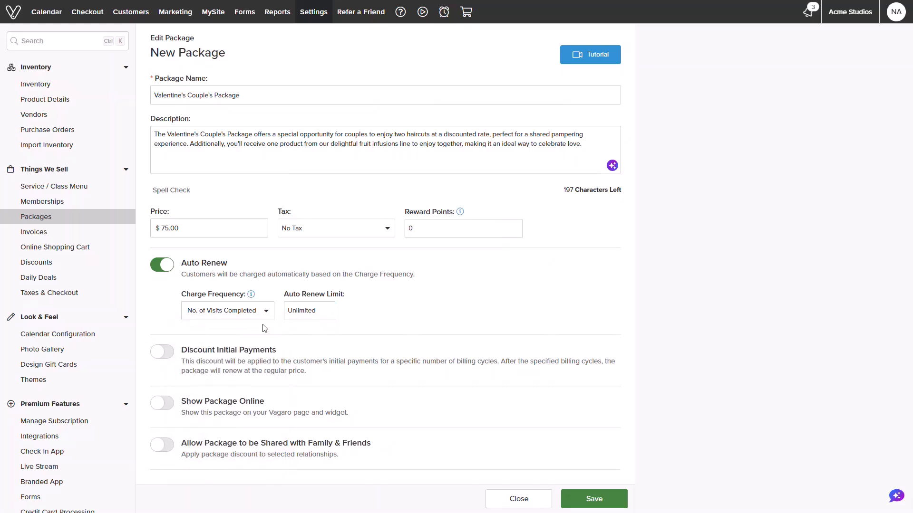
pyautogui.click(161, 352)
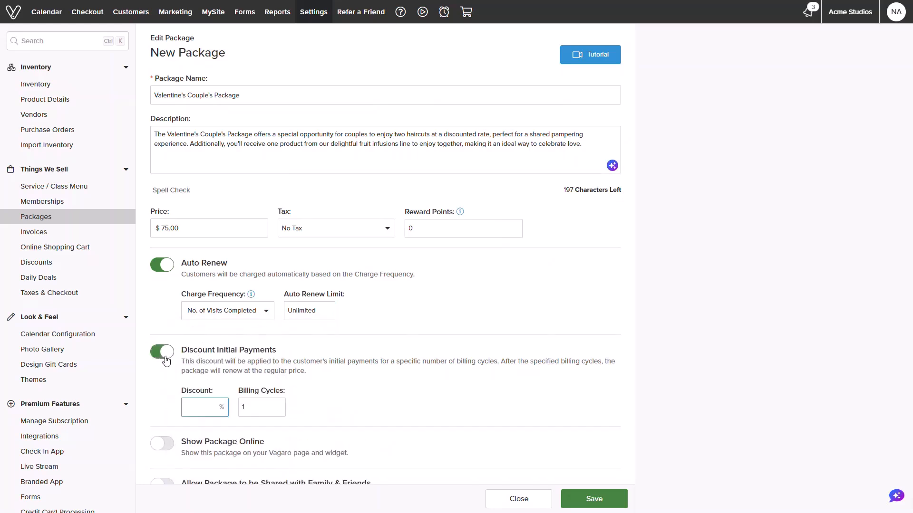
pyautogui.click(204, 406)
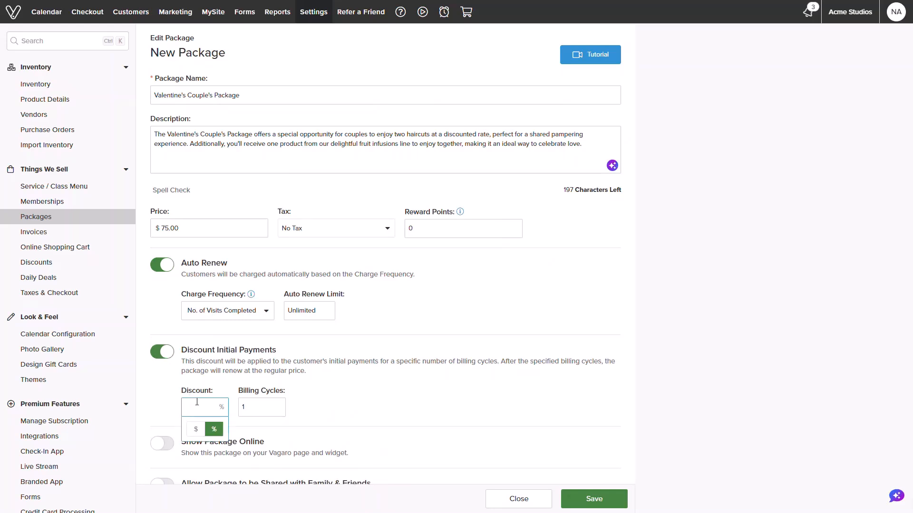
pyautogui.write('50')
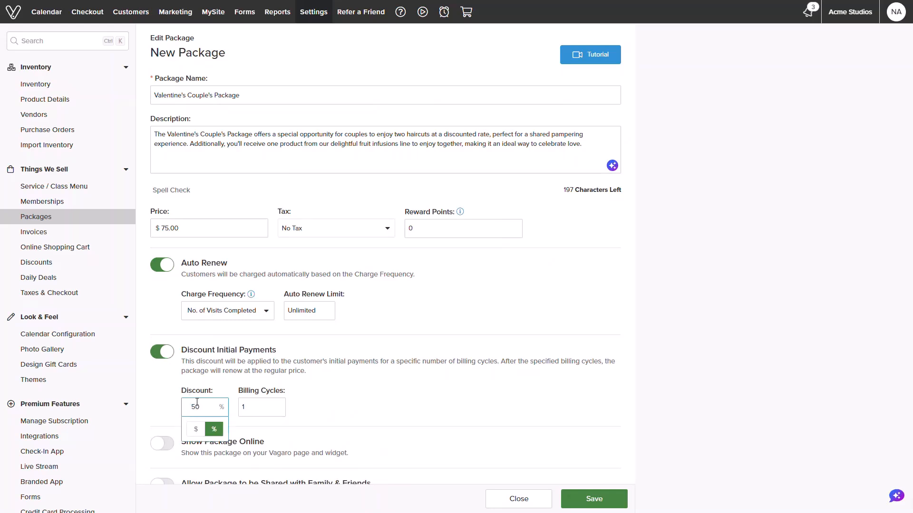
pyautogui.click(213, 429)
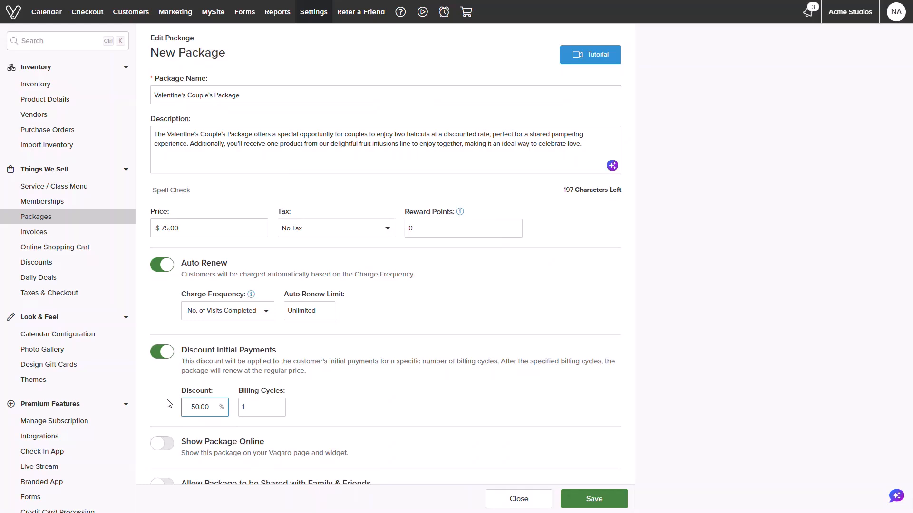
pyautogui.click(161, 352)
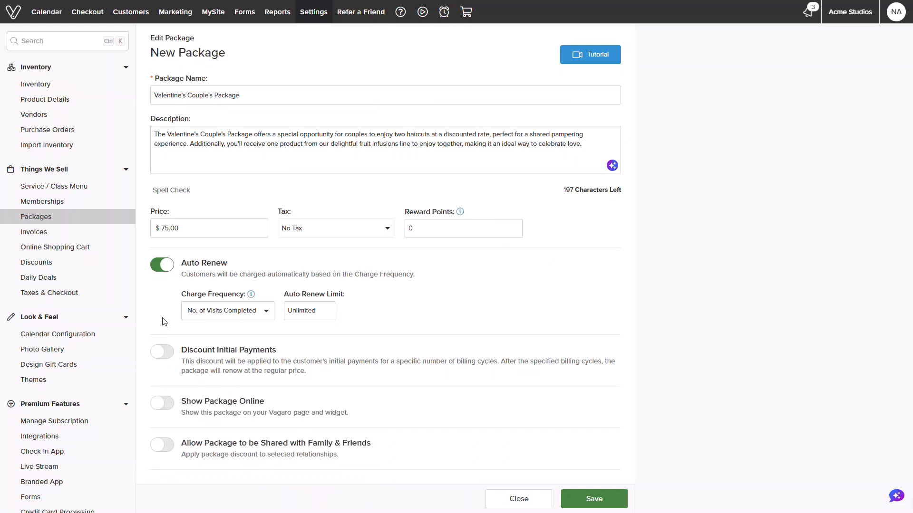
# Turn Auto Renew off, Show Package Online on, and Suggest as Upsell on.
pyautogui.click(162, 264)
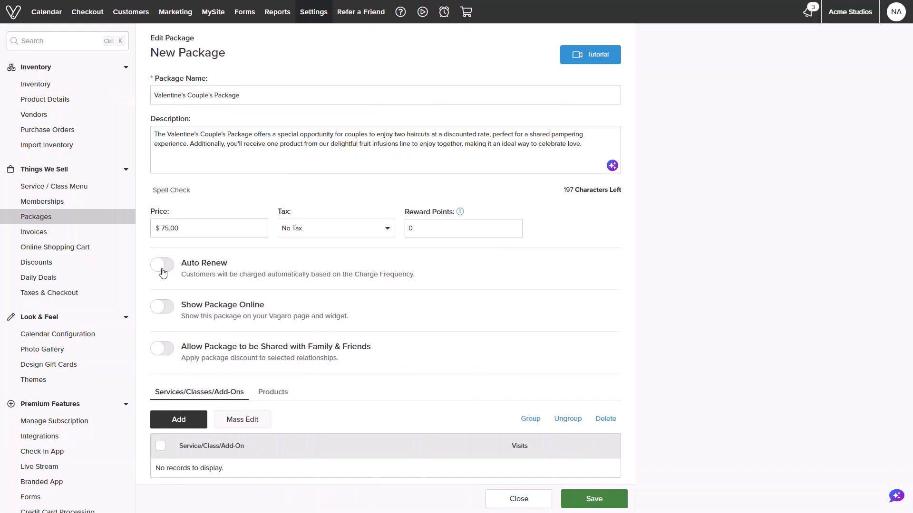
pyautogui.click(161, 307)
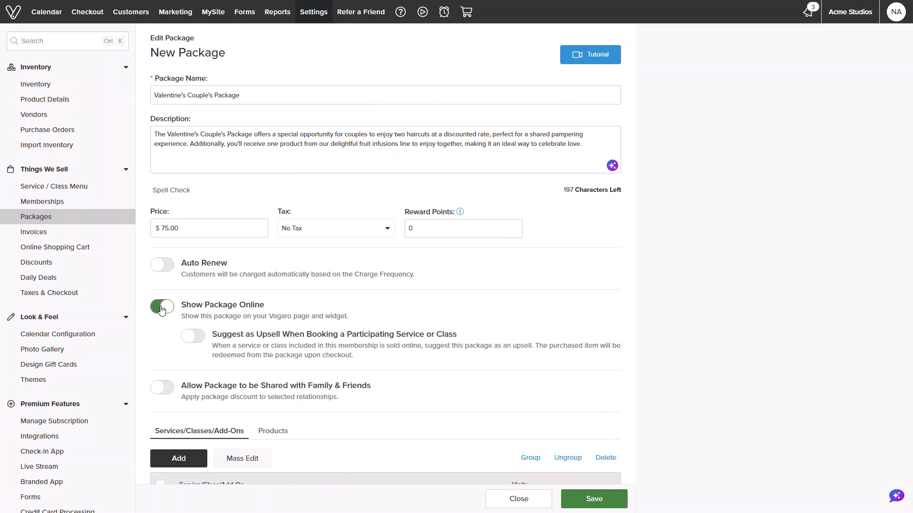
pyautogui.click(193, 336)
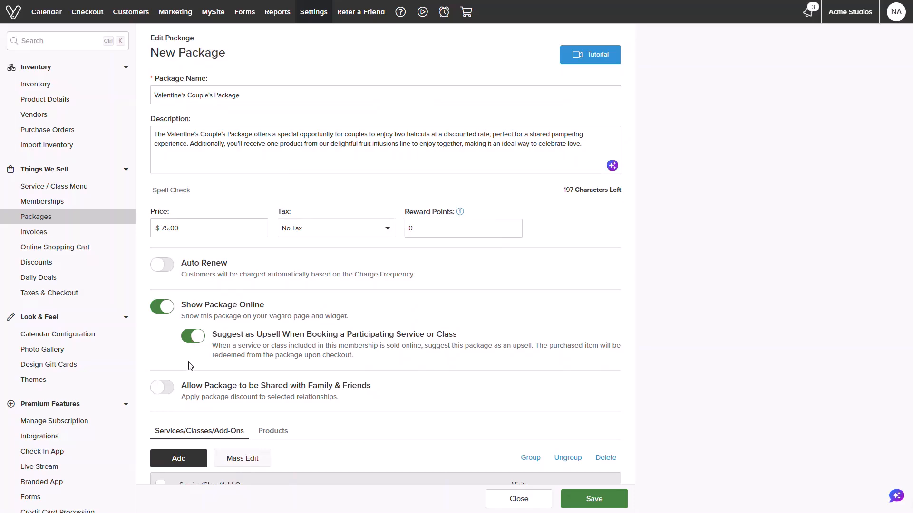
# Enable sharing with Family & Friends, restricted to the Spouse relationship.
pyautogui.click(162, 387)
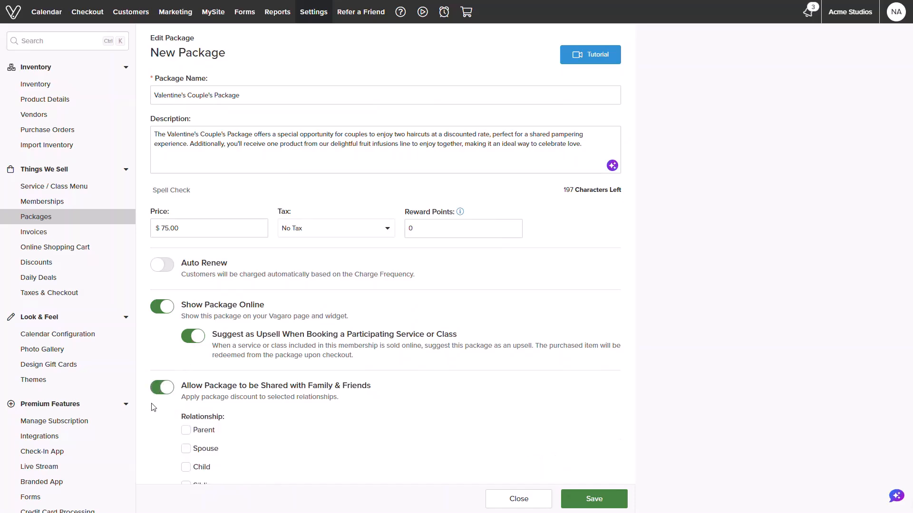
pyautogui.scroll(-3)
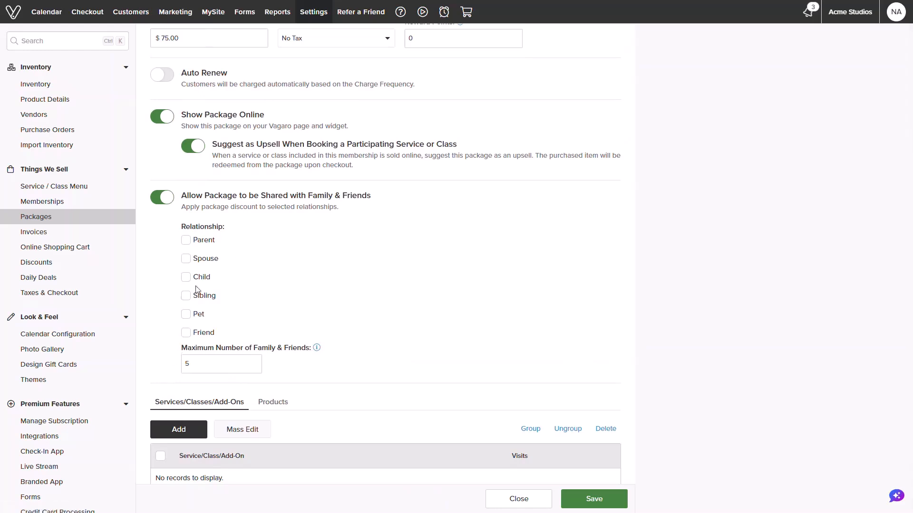
pyautogui.moveTo(196, 340)
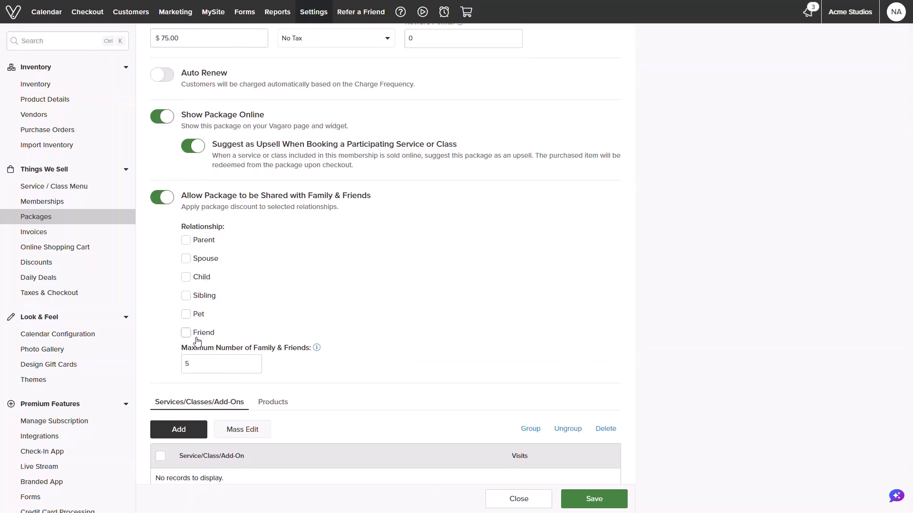
pyautogui.click(185, 258)
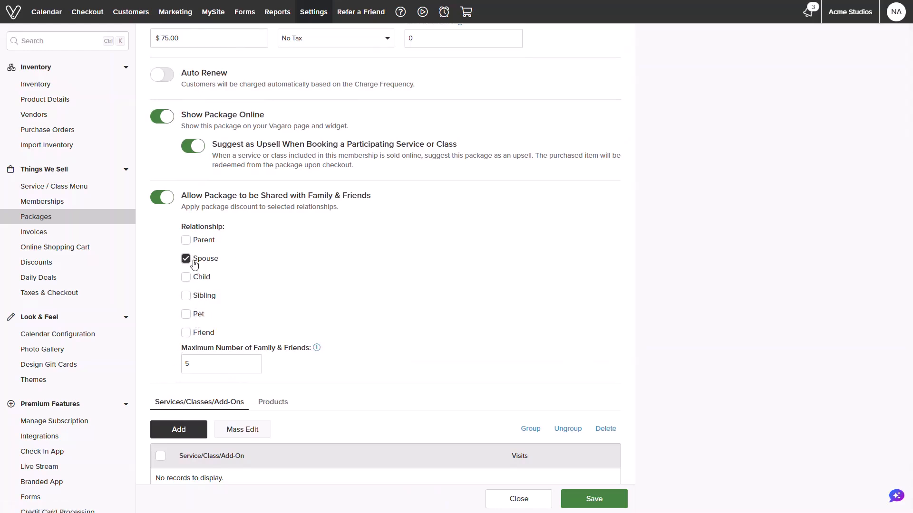
pyautogui.moveTo(331, 383)
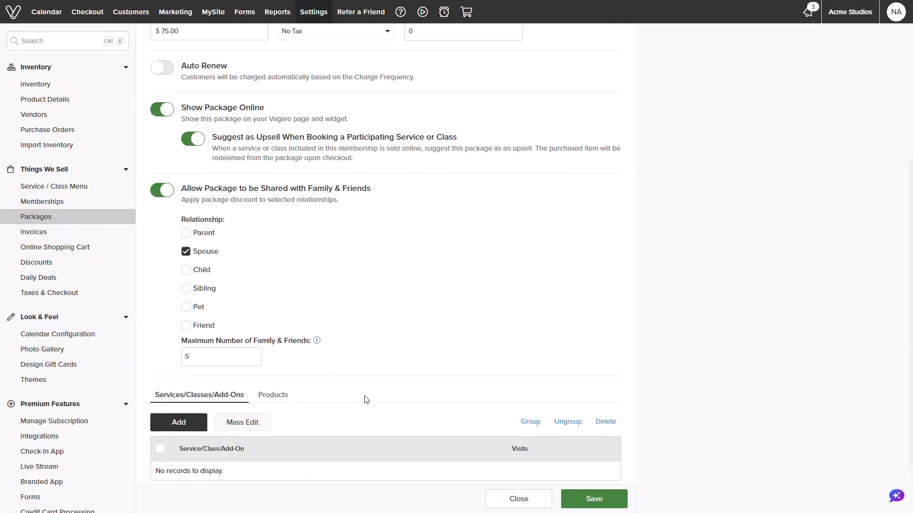
# Include Women's Haircut and Men's Haircut in the package's services.
pyautogui.scroll(-3)
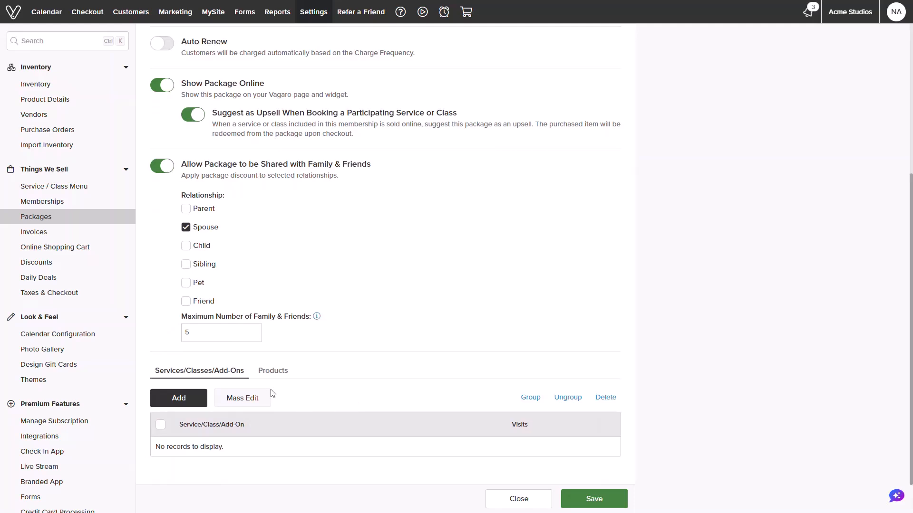
pyautogui.moveTo(280, 378)
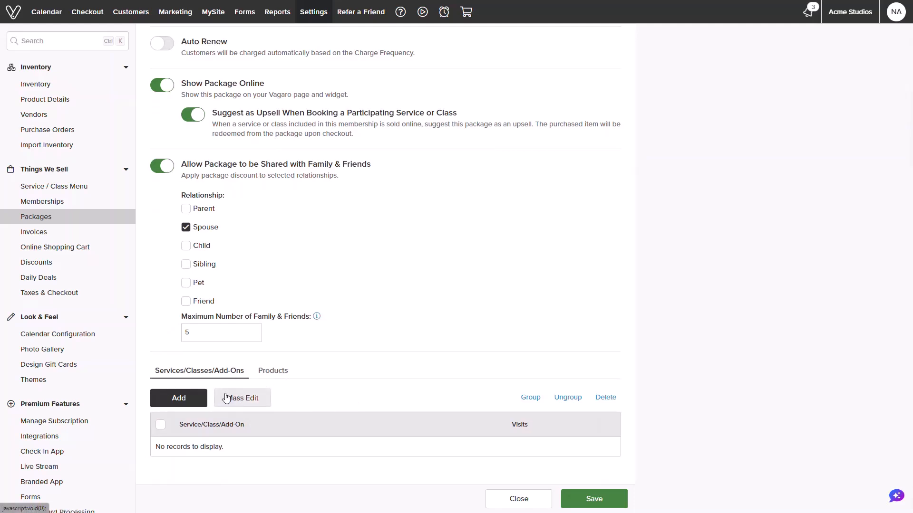
pyautogui.click(178, 398)
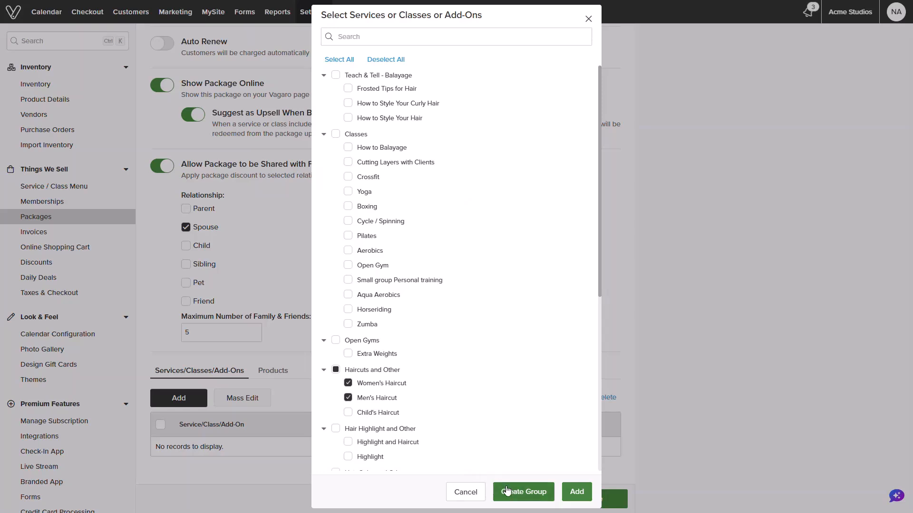
pyautogui.moveTo(576, 491)
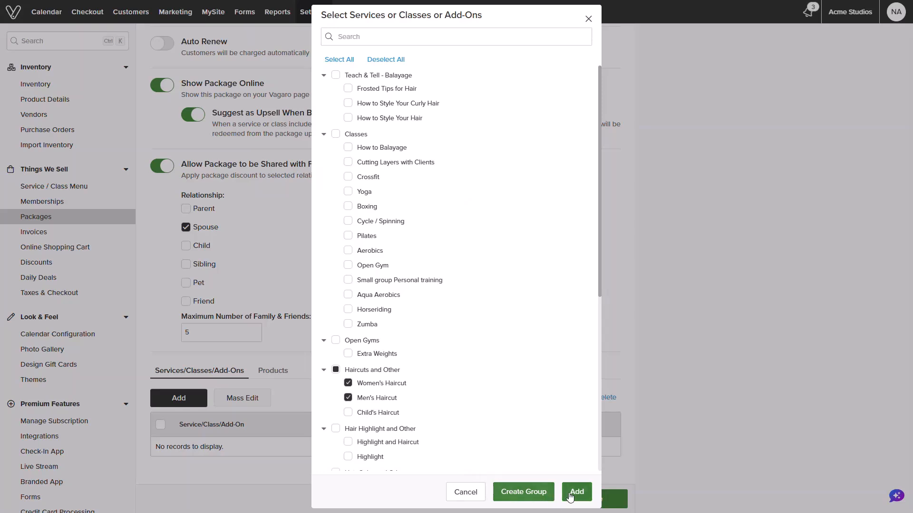
pyautogui.click(576, 492)
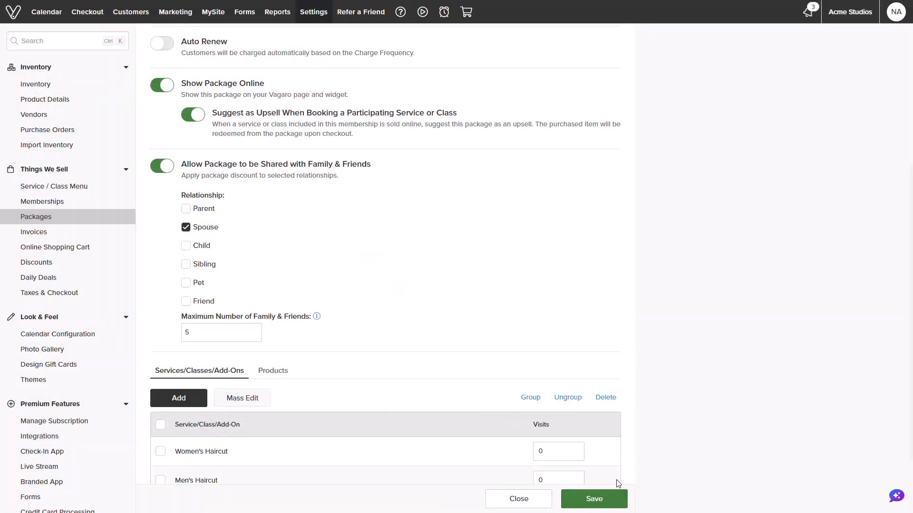
# Set the visit count to 1 for Women's Haircut and Men's Haircut.
pyautogui.scroll(-3)
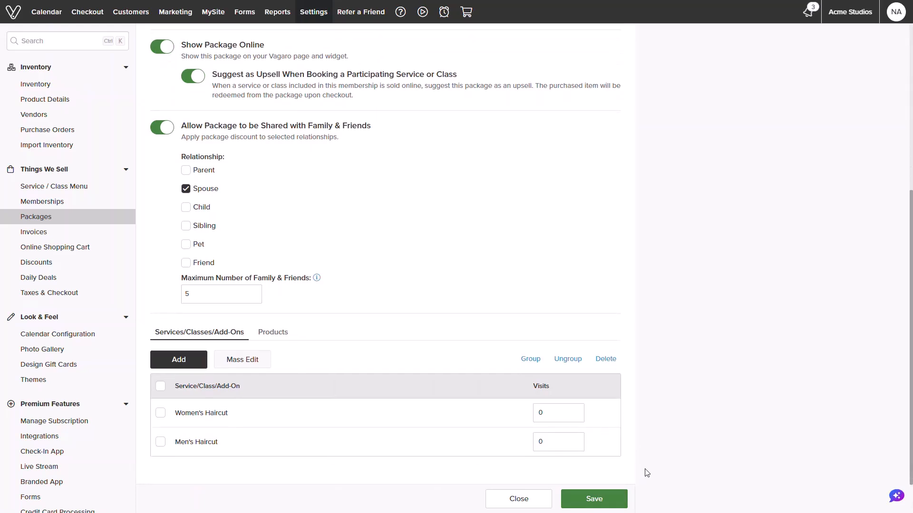
pyautogui.click(557, 413)
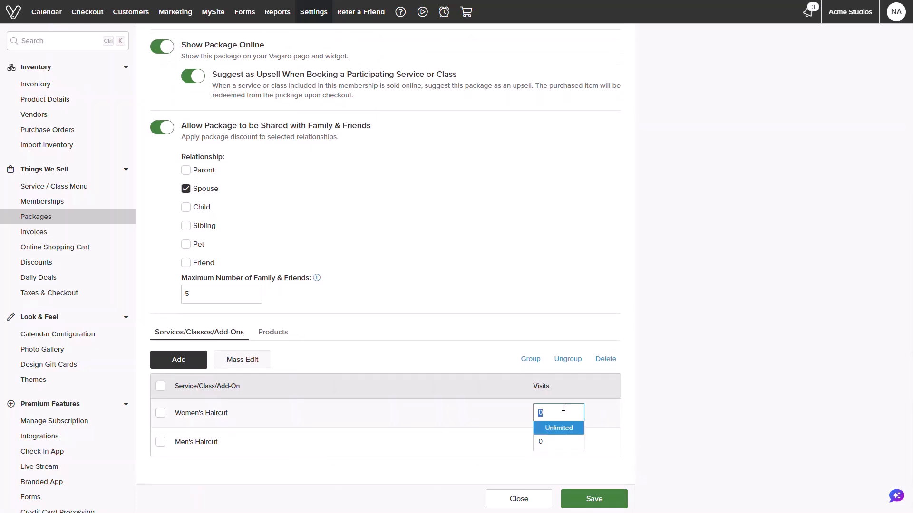
pyautogui.write('1')
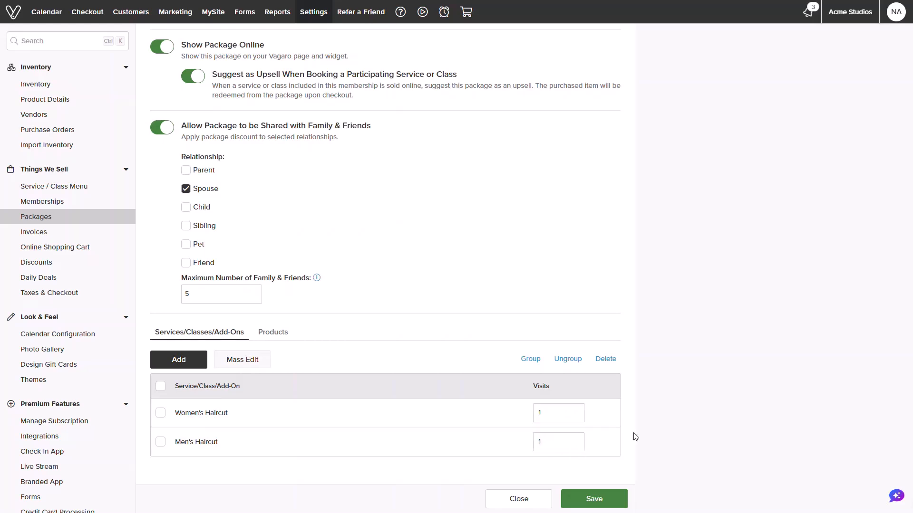
pyautogui.moveTo(558, 442)
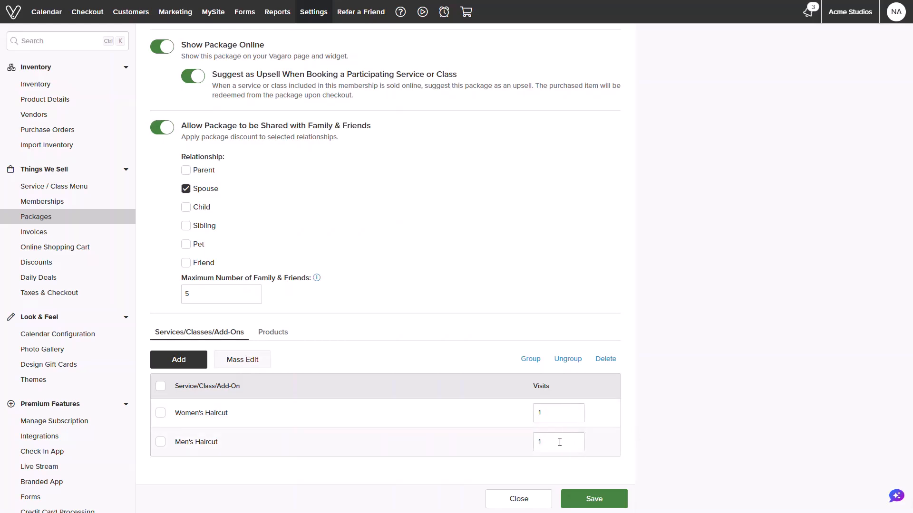
pyautogui.moveTo(219, 402)
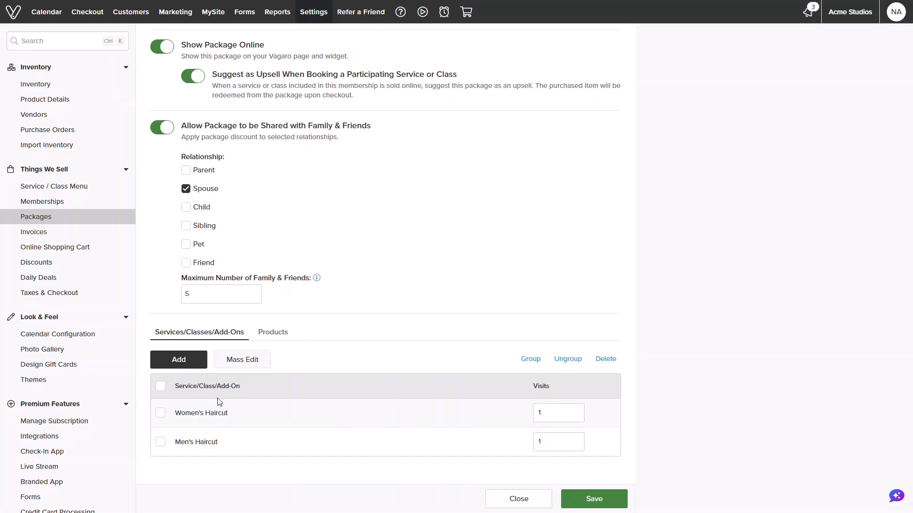
# Group the two haircuts into one service entry totalling 2 visits.
pyautogui.click(160, 386)
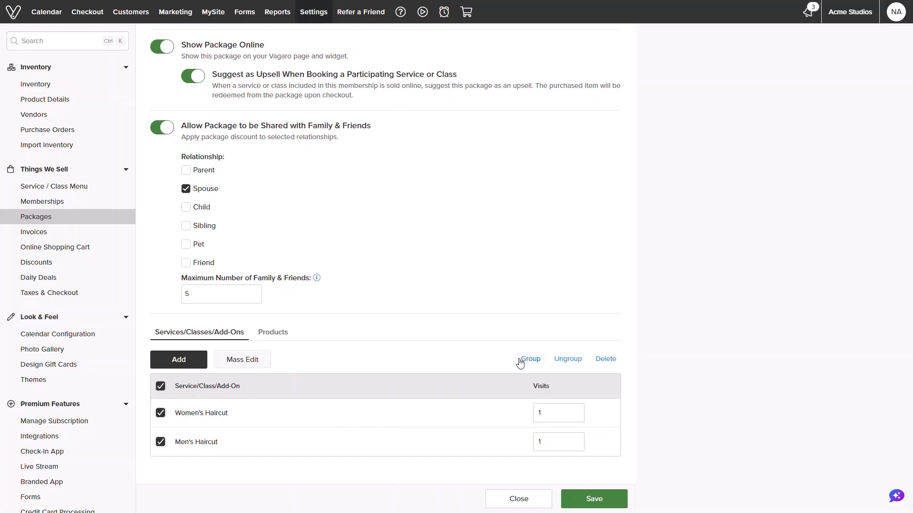
pyautogui.click(529, 358)
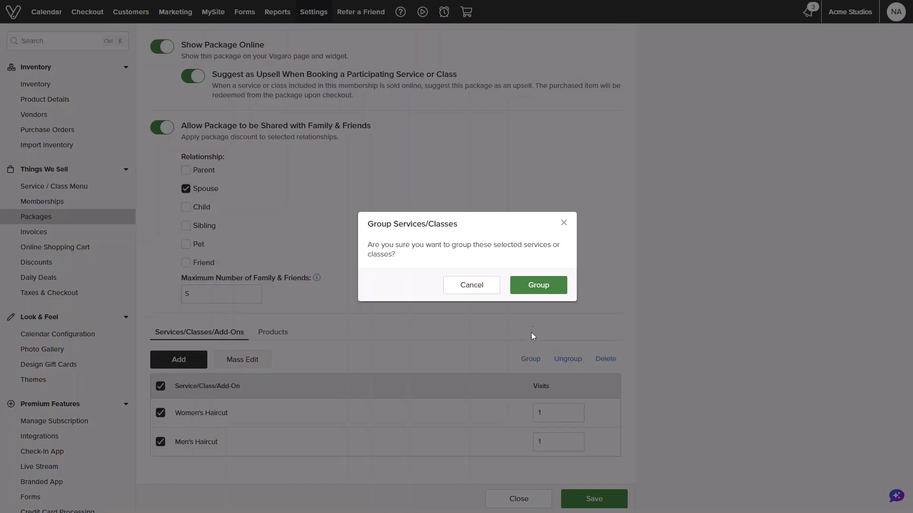
pyautogui.click(537, 284)
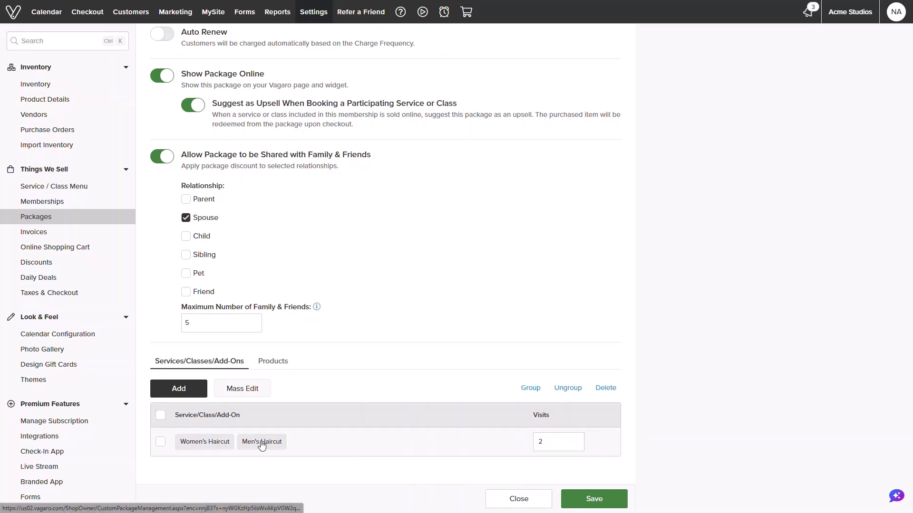
pyautogui.moveTo(201, 444)
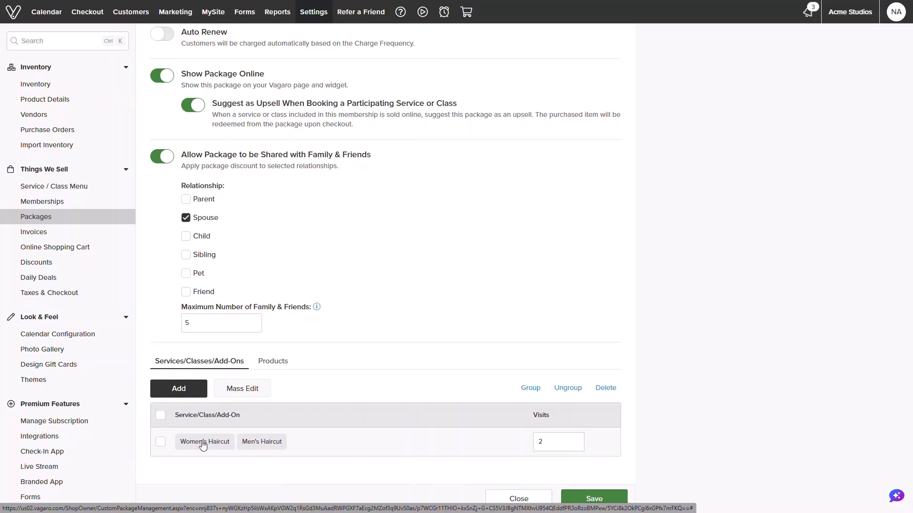
pyautogui.moveTo(255, 444)
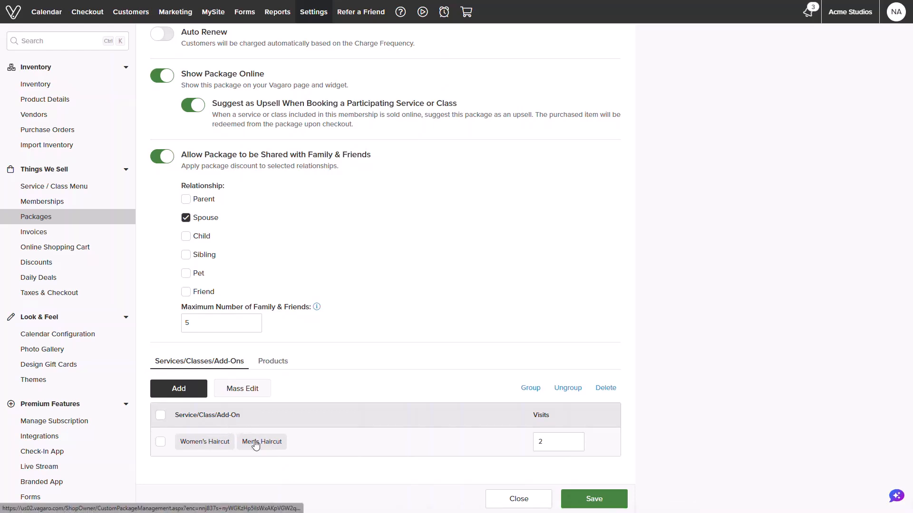
# Add the whole Fruit Infusions category (seven products) to the package's products.
pyautogui.click(273, 361)
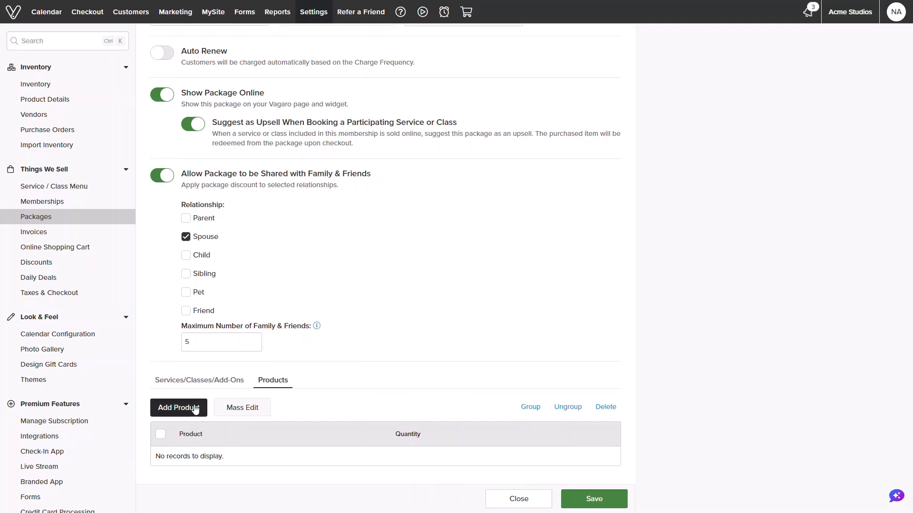
pyautogui.click(178, 408)
pyautogui.write('fruit')
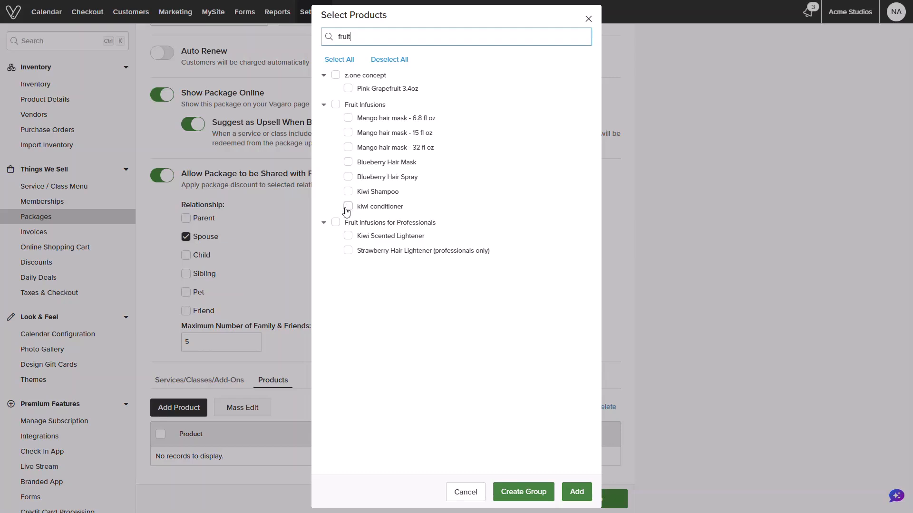
pyautogui.click(336, 105)
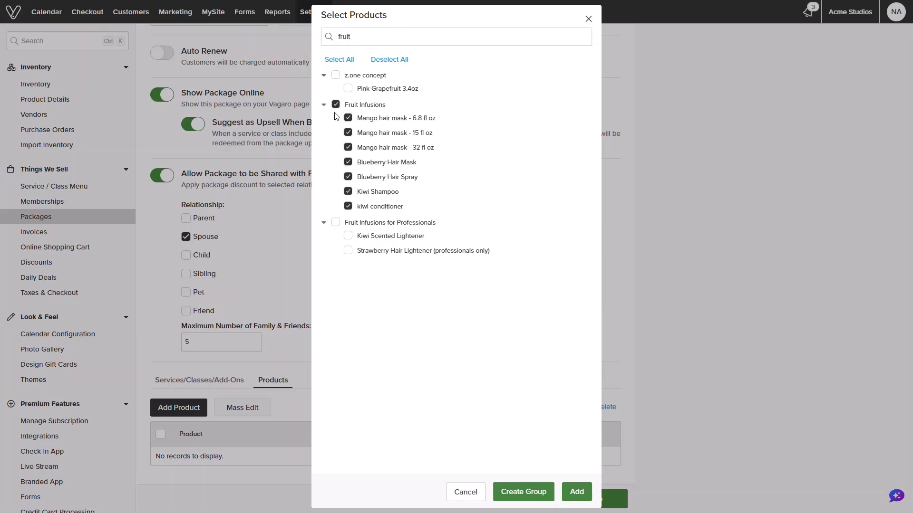
pyautogui.click(576, 492)
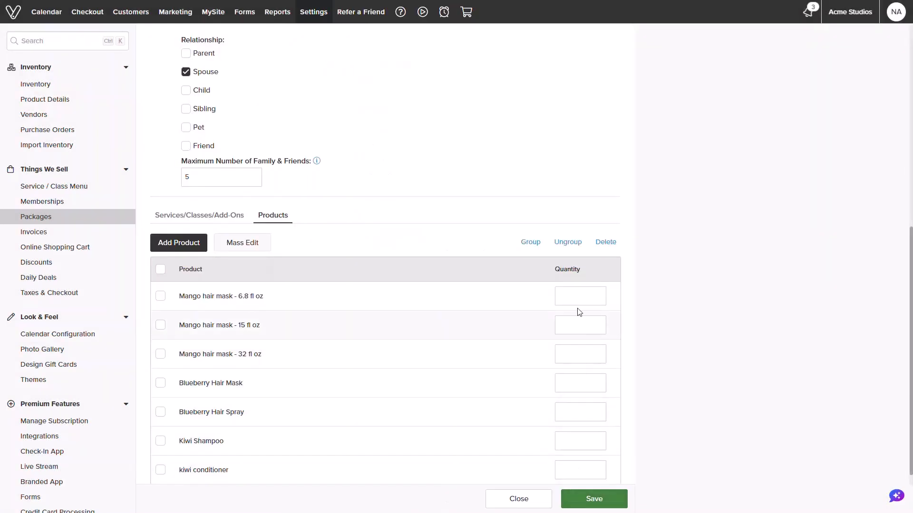
pyautogui.moveTo(580, 458)
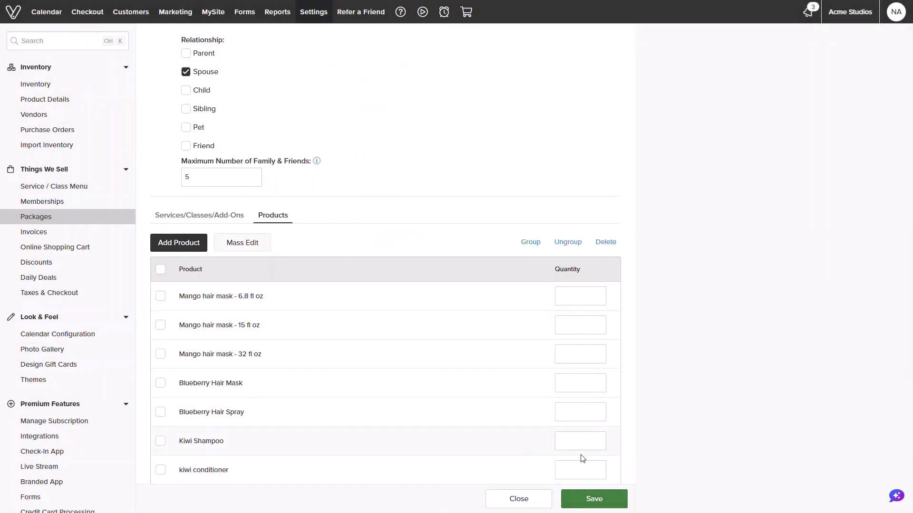
# Group all seven Fruit Infusions products into one entry with quantity 1.
pyautogui.click(161, 269)
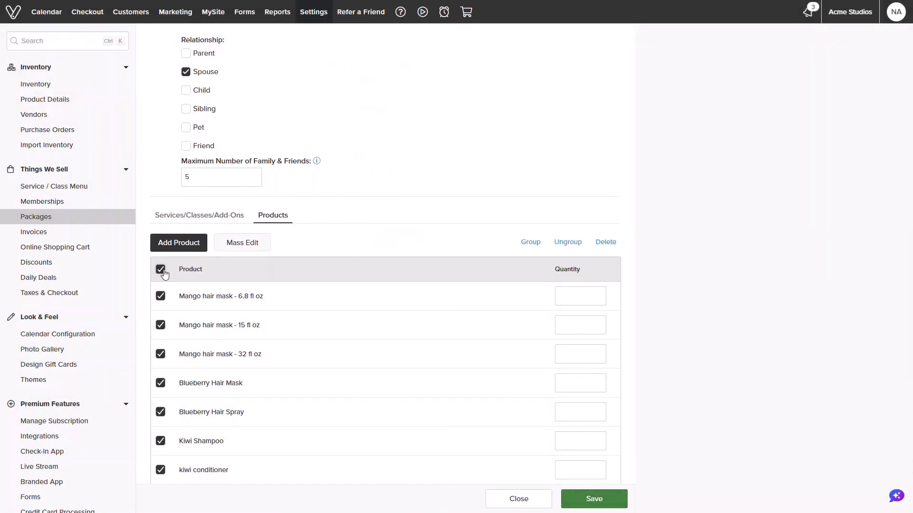
pyautogui.click(530, 241)
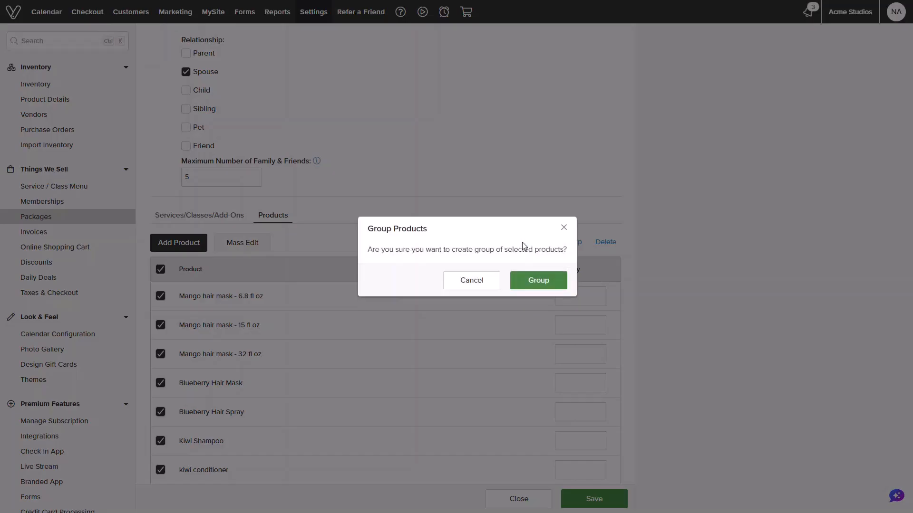
pyautogui.click(537, 280)
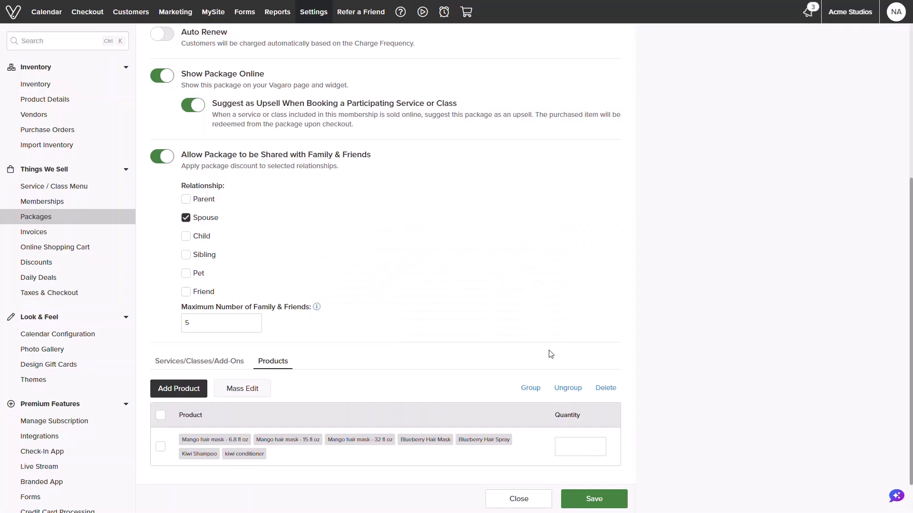
pyautogui.click(580, 446)
pyautogui.write('1')
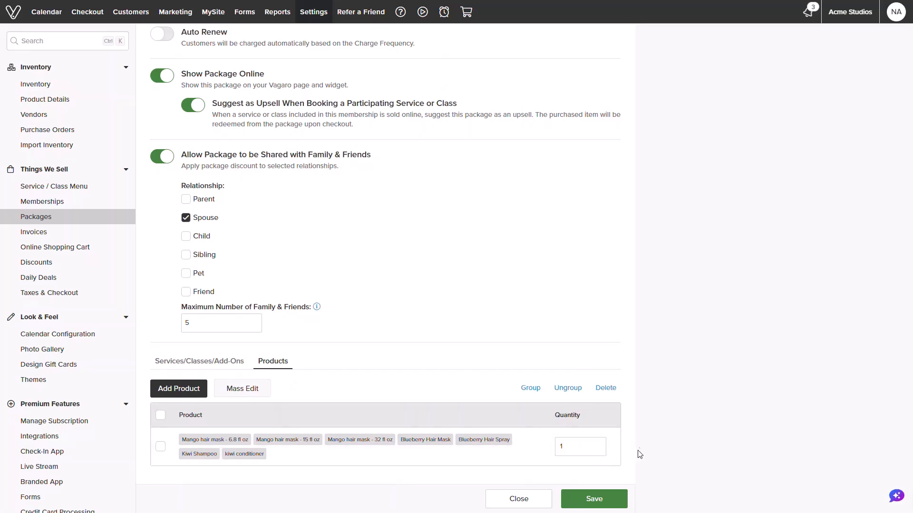
# Save the Valentine's Couple's Package ($75.00, active) and reveal its row actions in the Packages list.
pyautogui.click(593, 499)
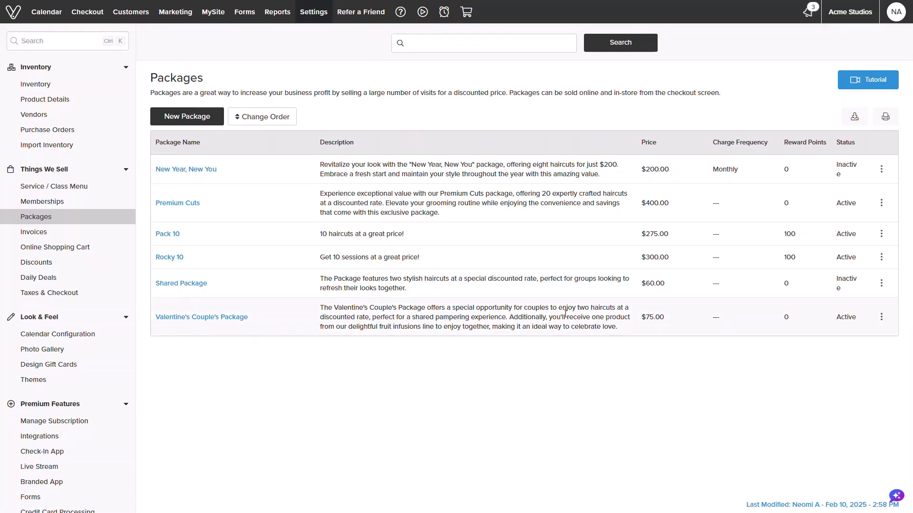
pyautogui.moveTo(656, 315)
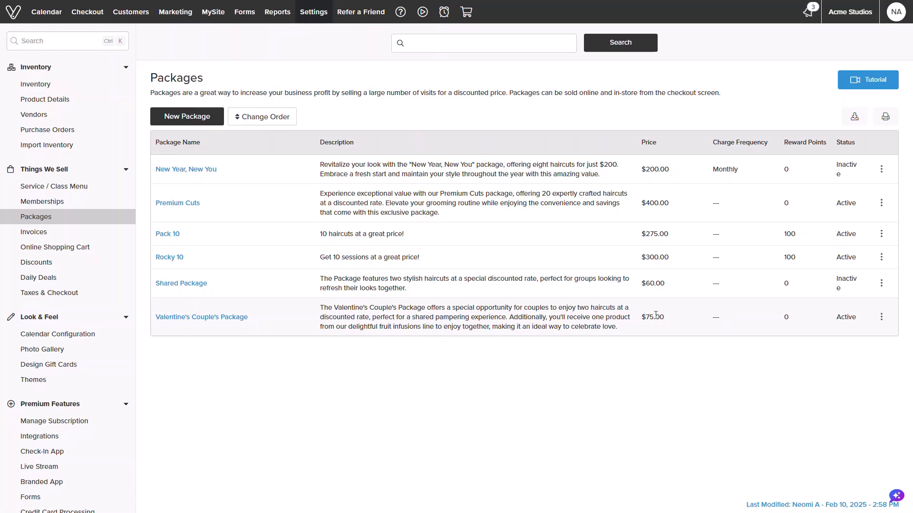
pyautogui.click(881, 318)
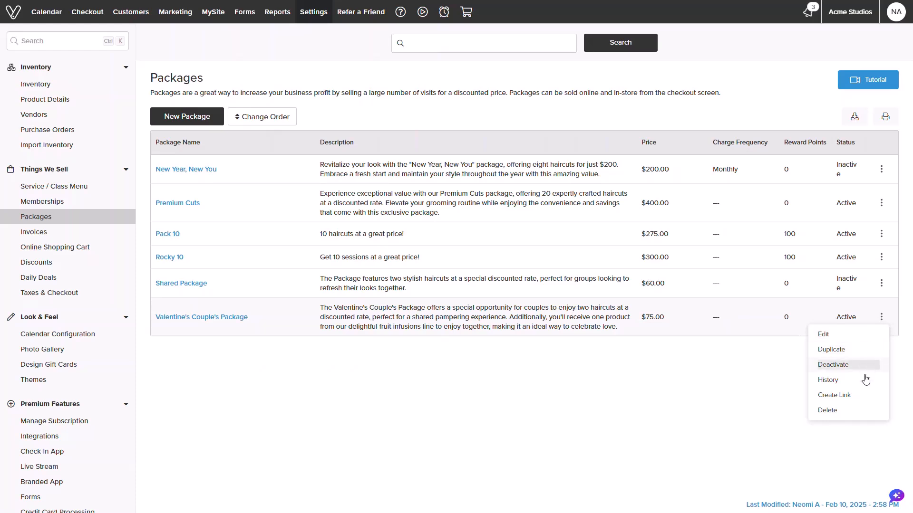
pyautogui.moveTo(844, 421)
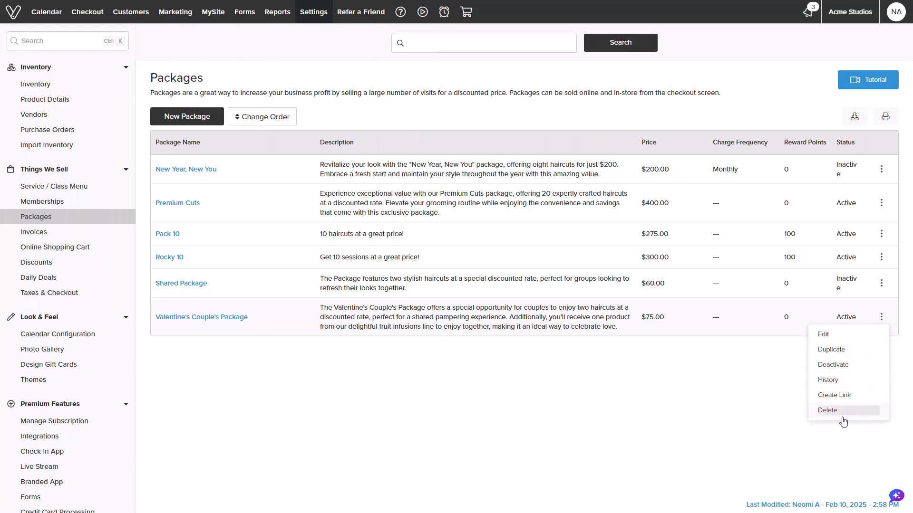